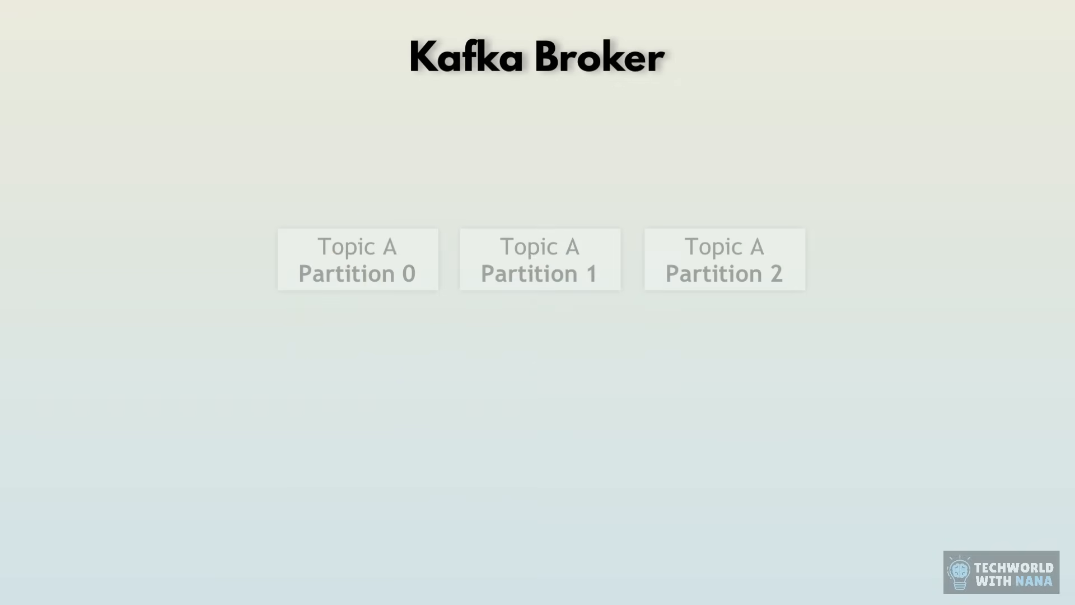
# Advance the slideshow from the Kafka Broker partitions slide to the Kafka vs RabbitMQ/ActiveMQ comparison.
pyautogui.press('Right')
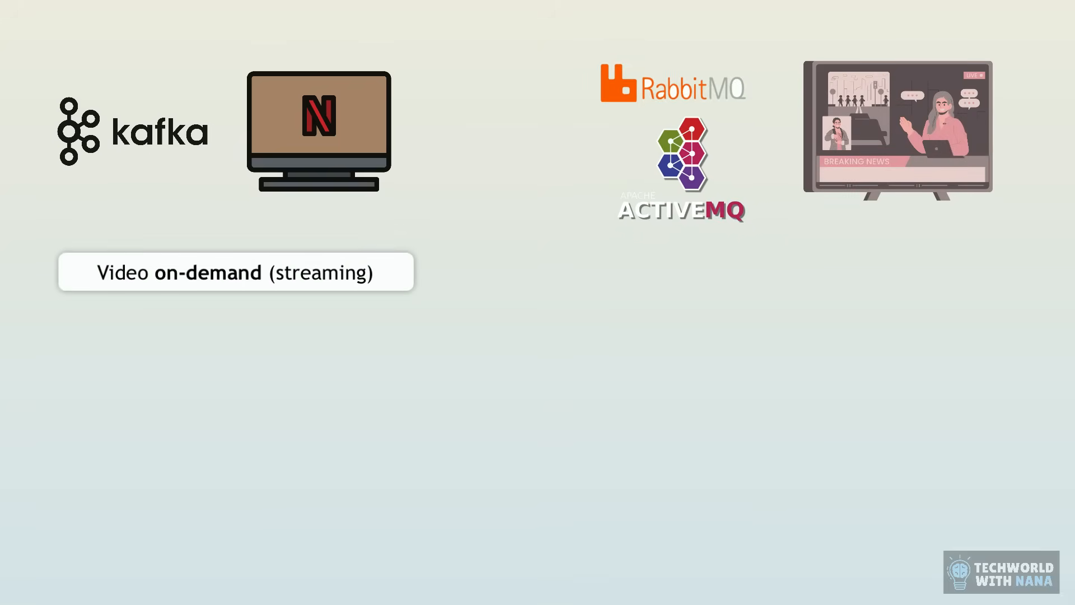